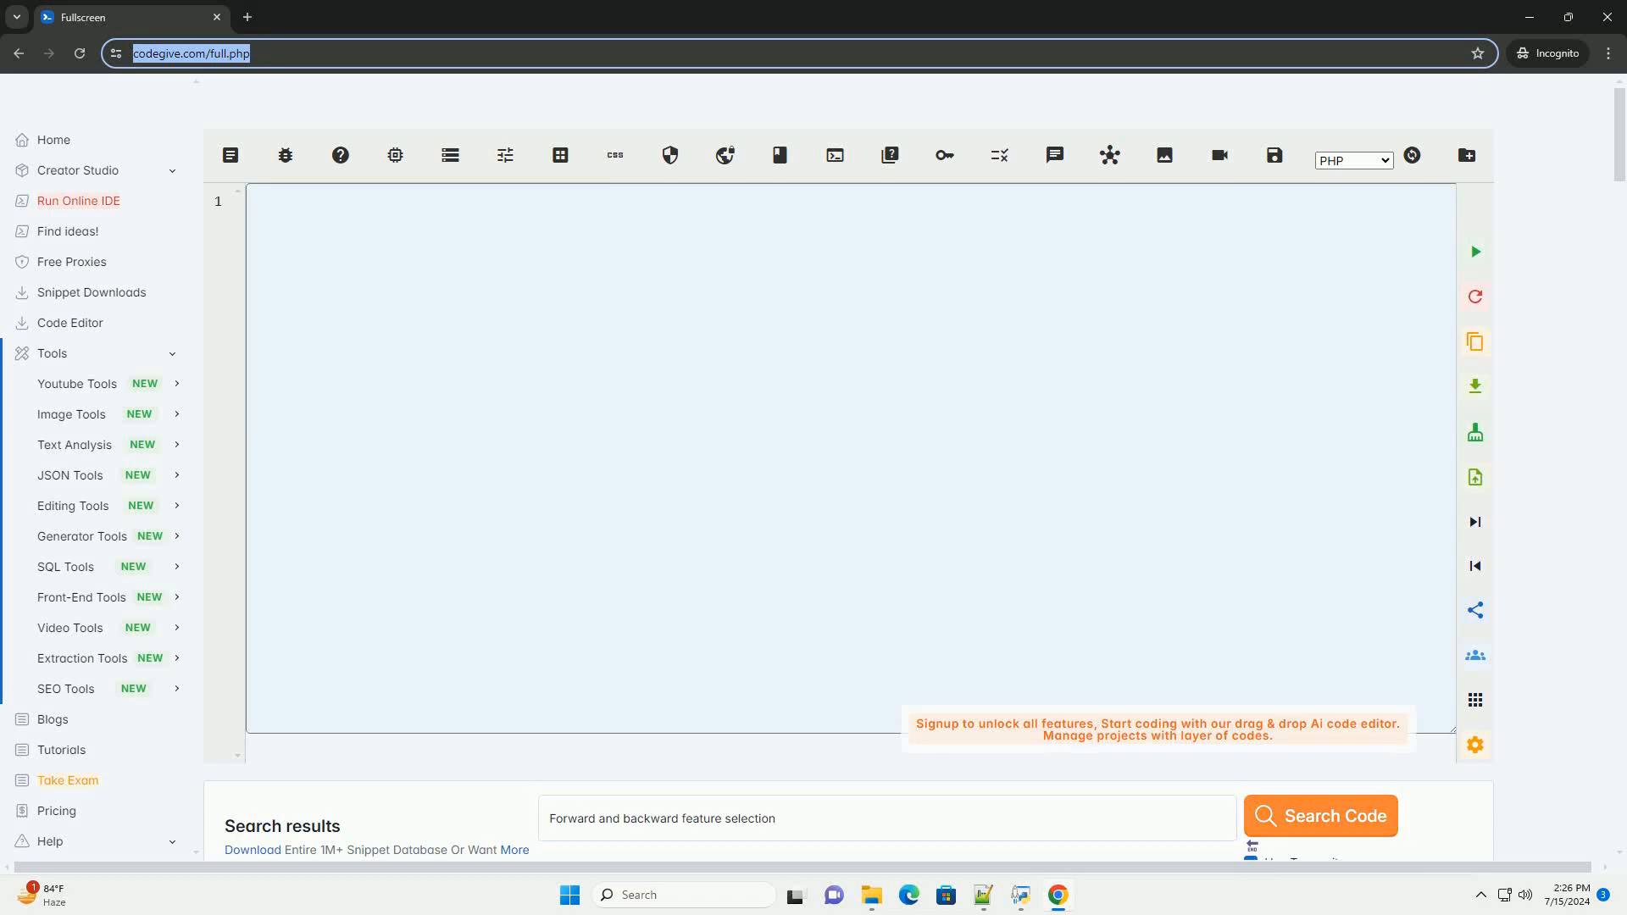
# - Start the tutorial in the empty editor with its title, introduction and Forward Feature Selection heading
pyautogui.click(1318, 817)
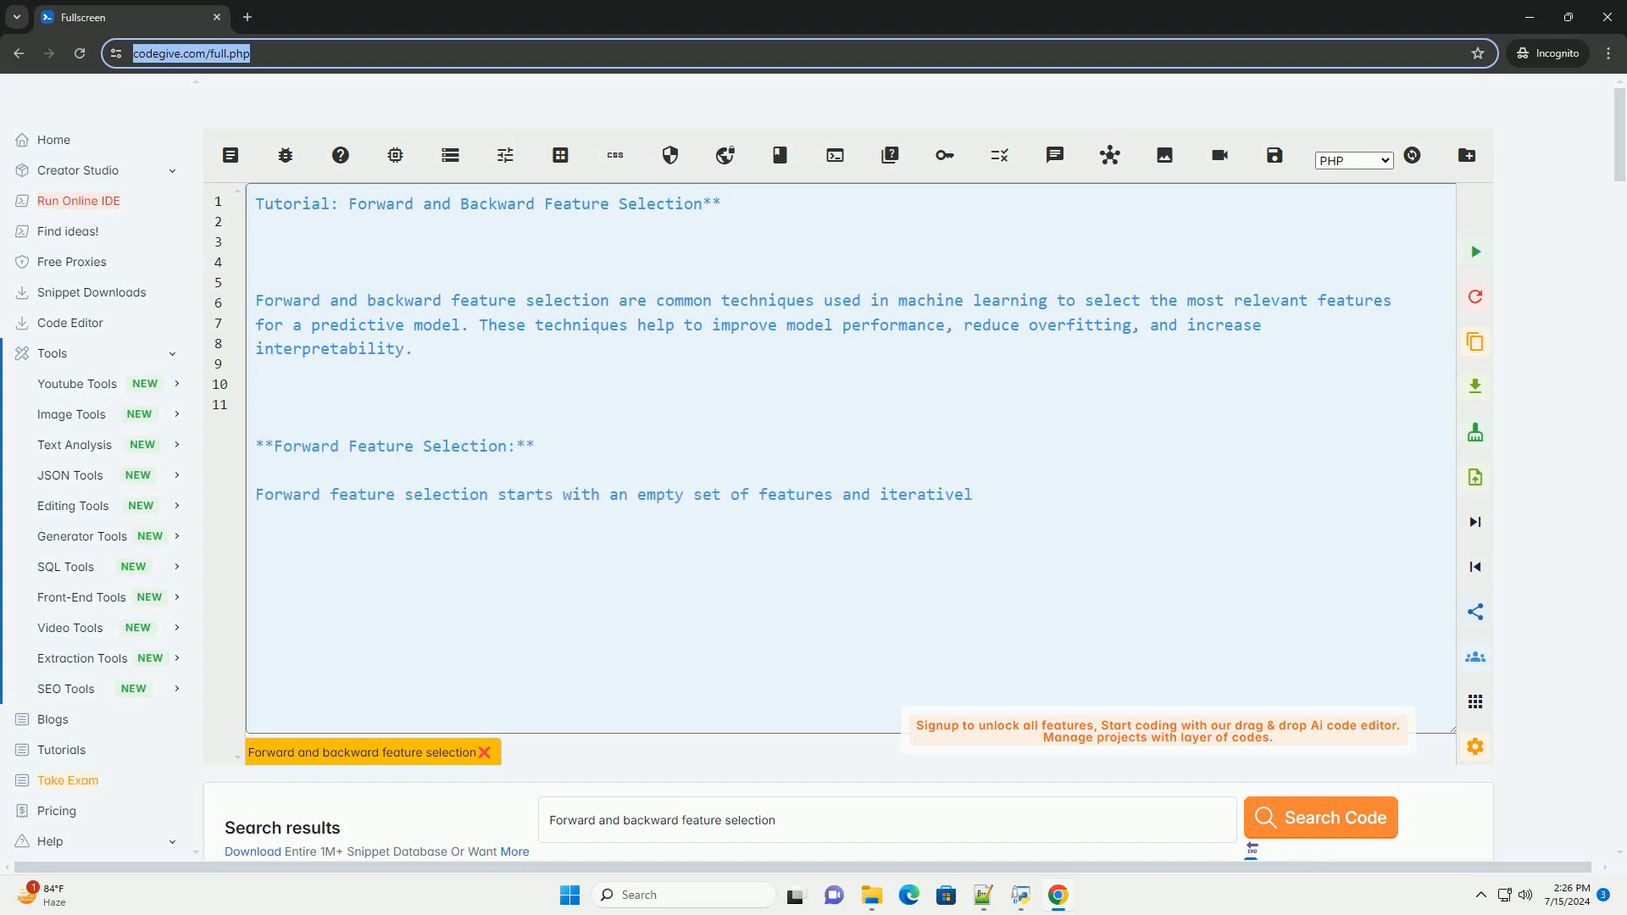
# - Write that forward selection adds one feature at a time by a criterion, its steps, backward selection, and the Code Example (Python) heading
pyautogui.write('y adds one feature at a time based on a predefined criterion (e.g., improvement in model performance). The process continues until a stopping criterion is met.')
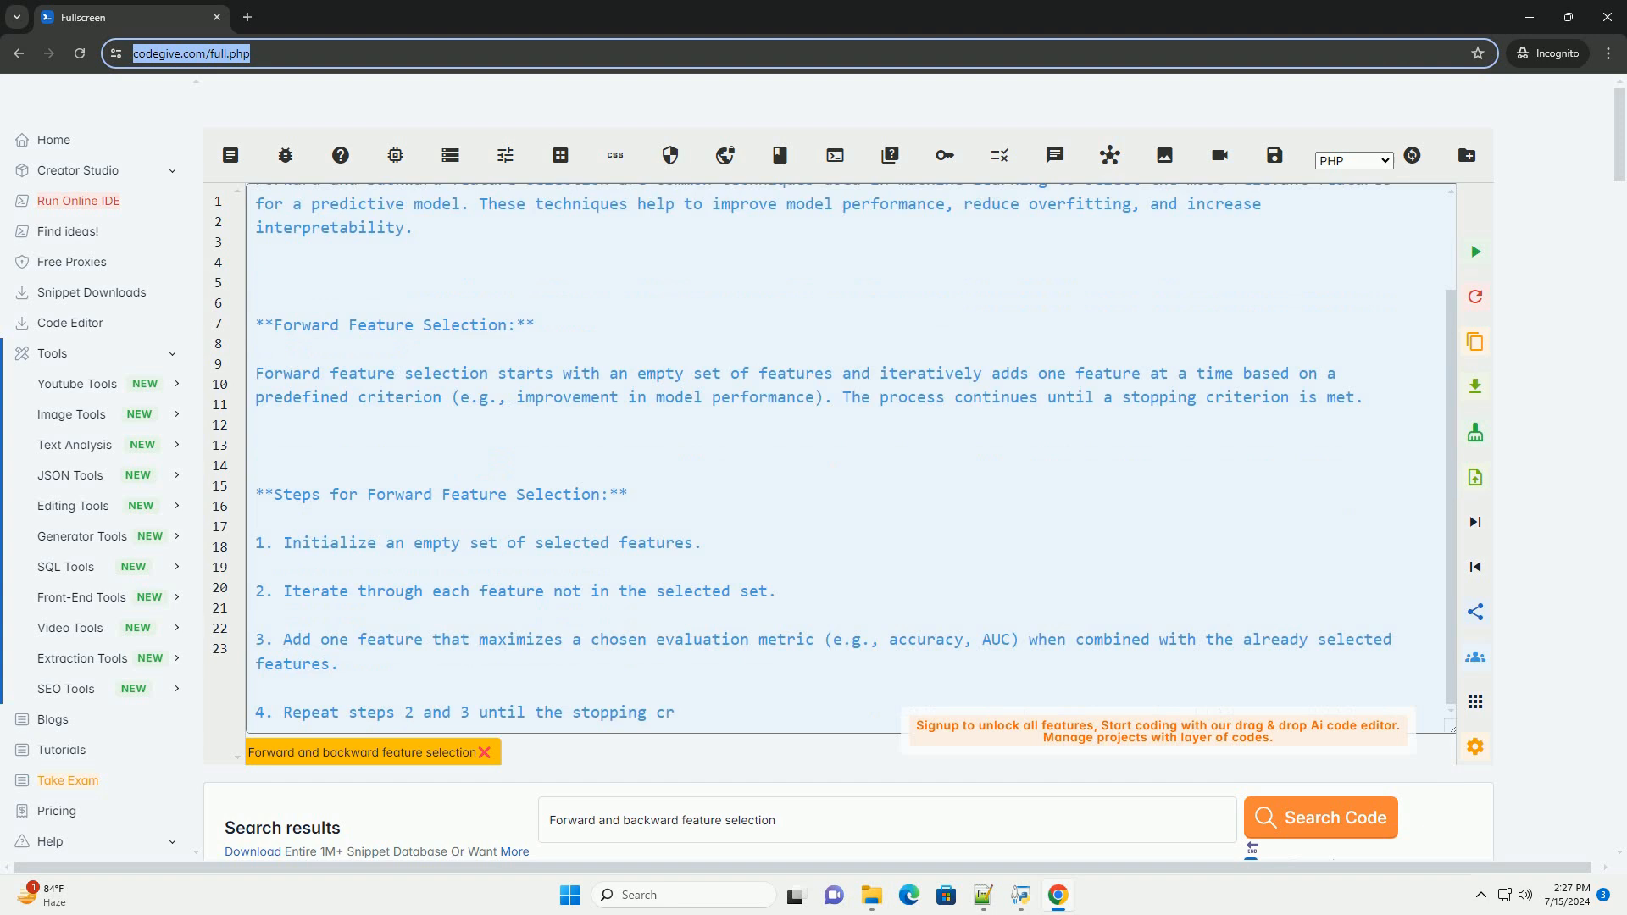
pyautogui.scroll(-3)
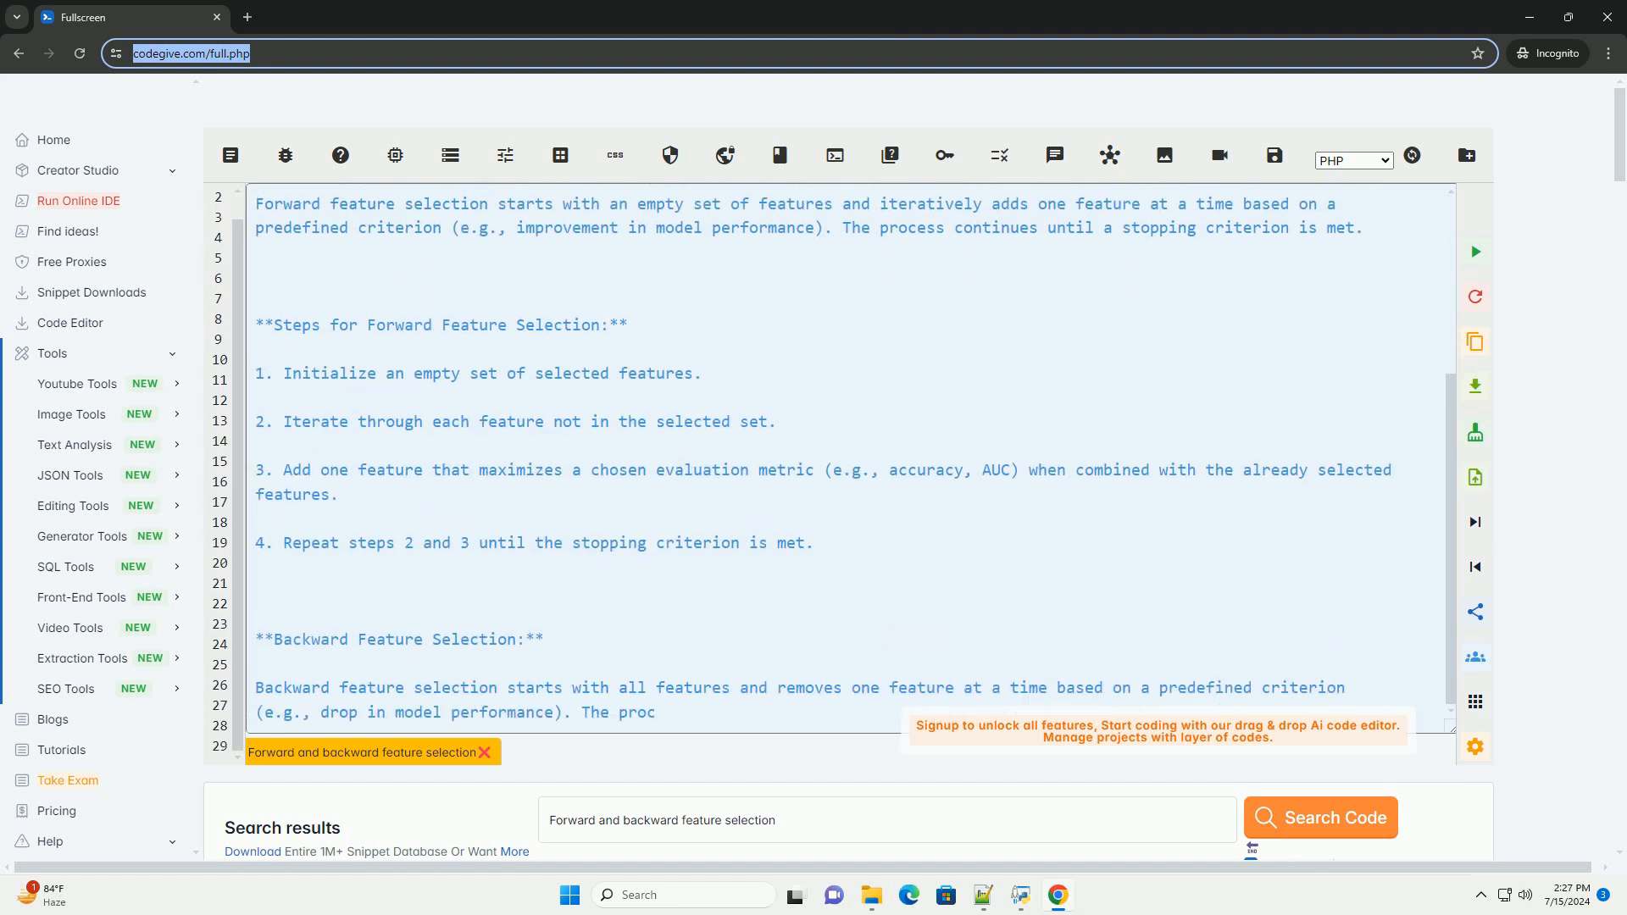
pyautogui.scroll(-3)
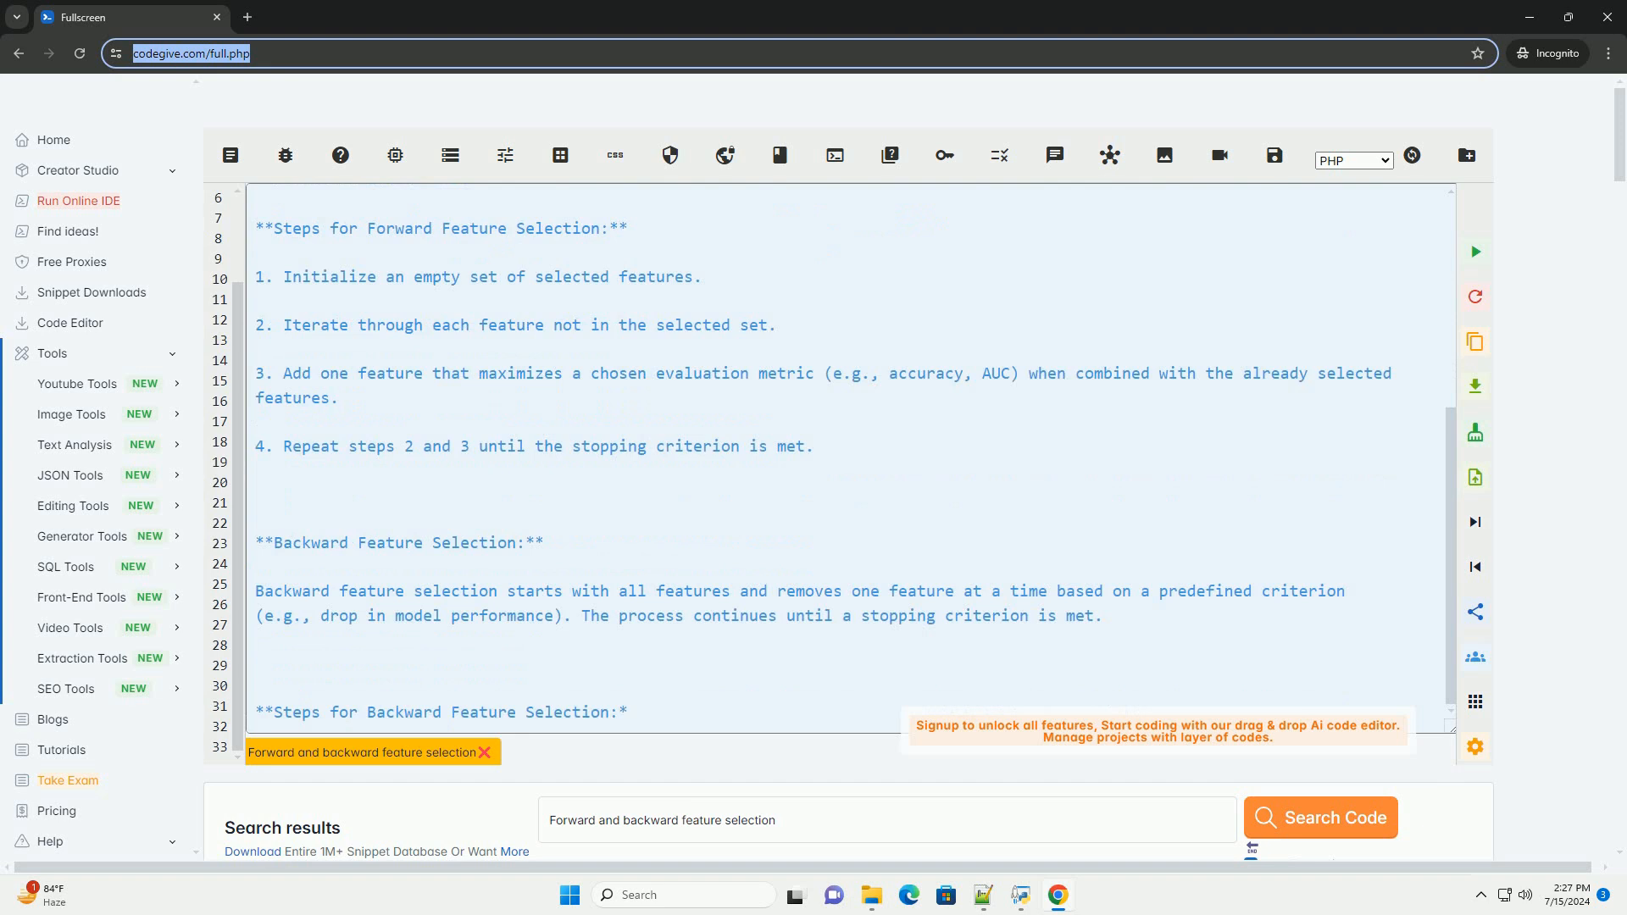
pyautogui.scroll(-3)
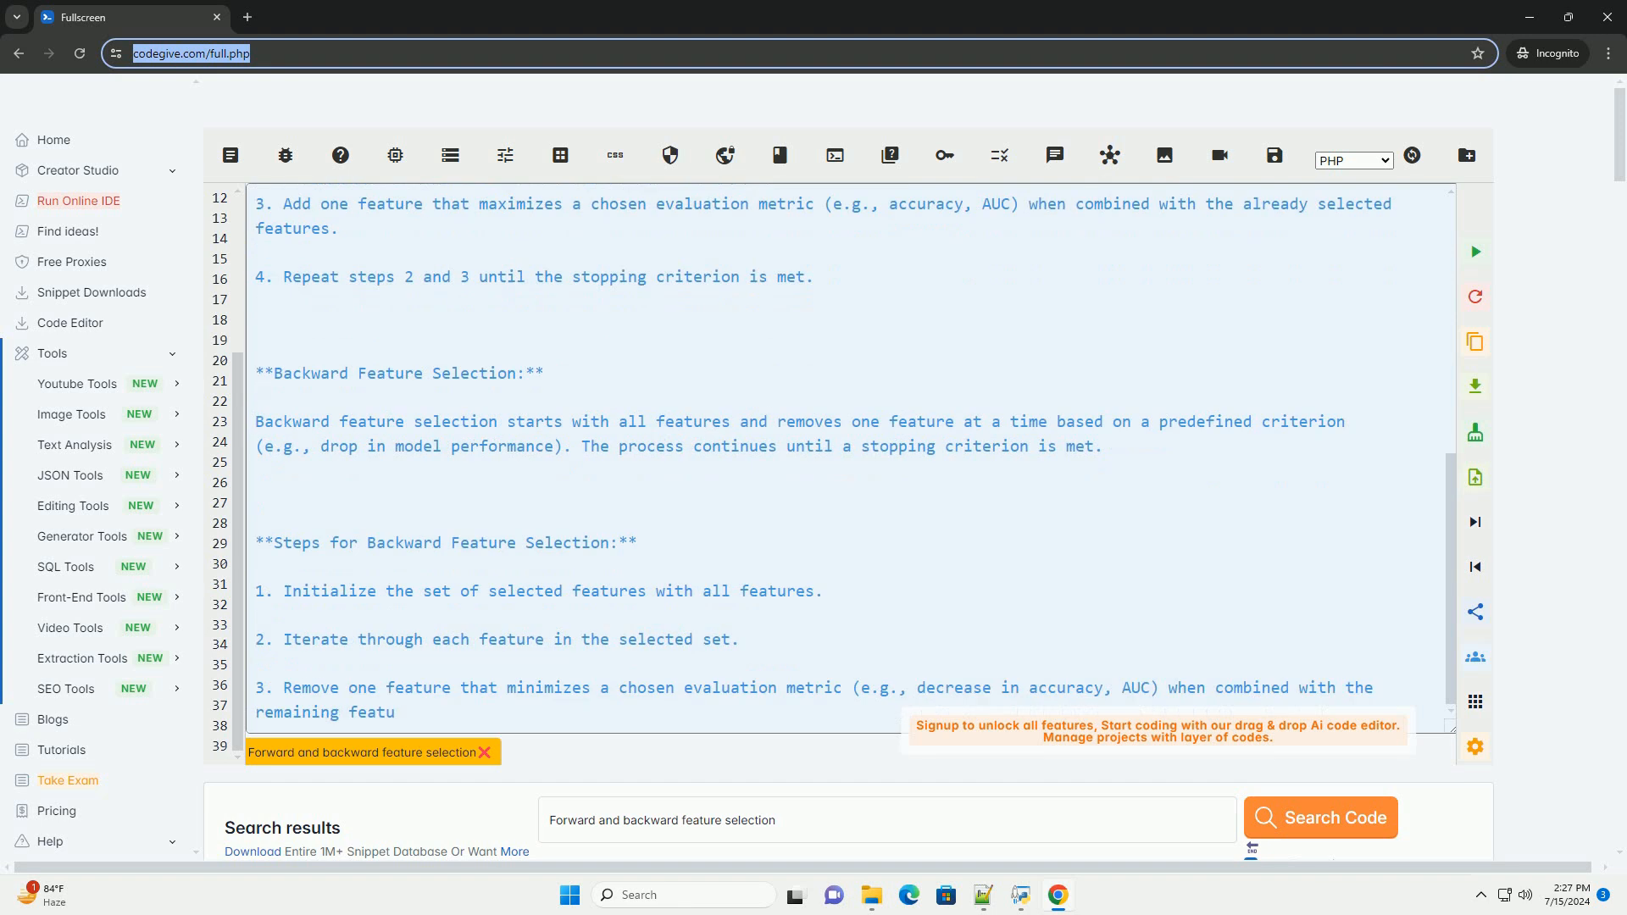
pyautogui.scroll(-3)
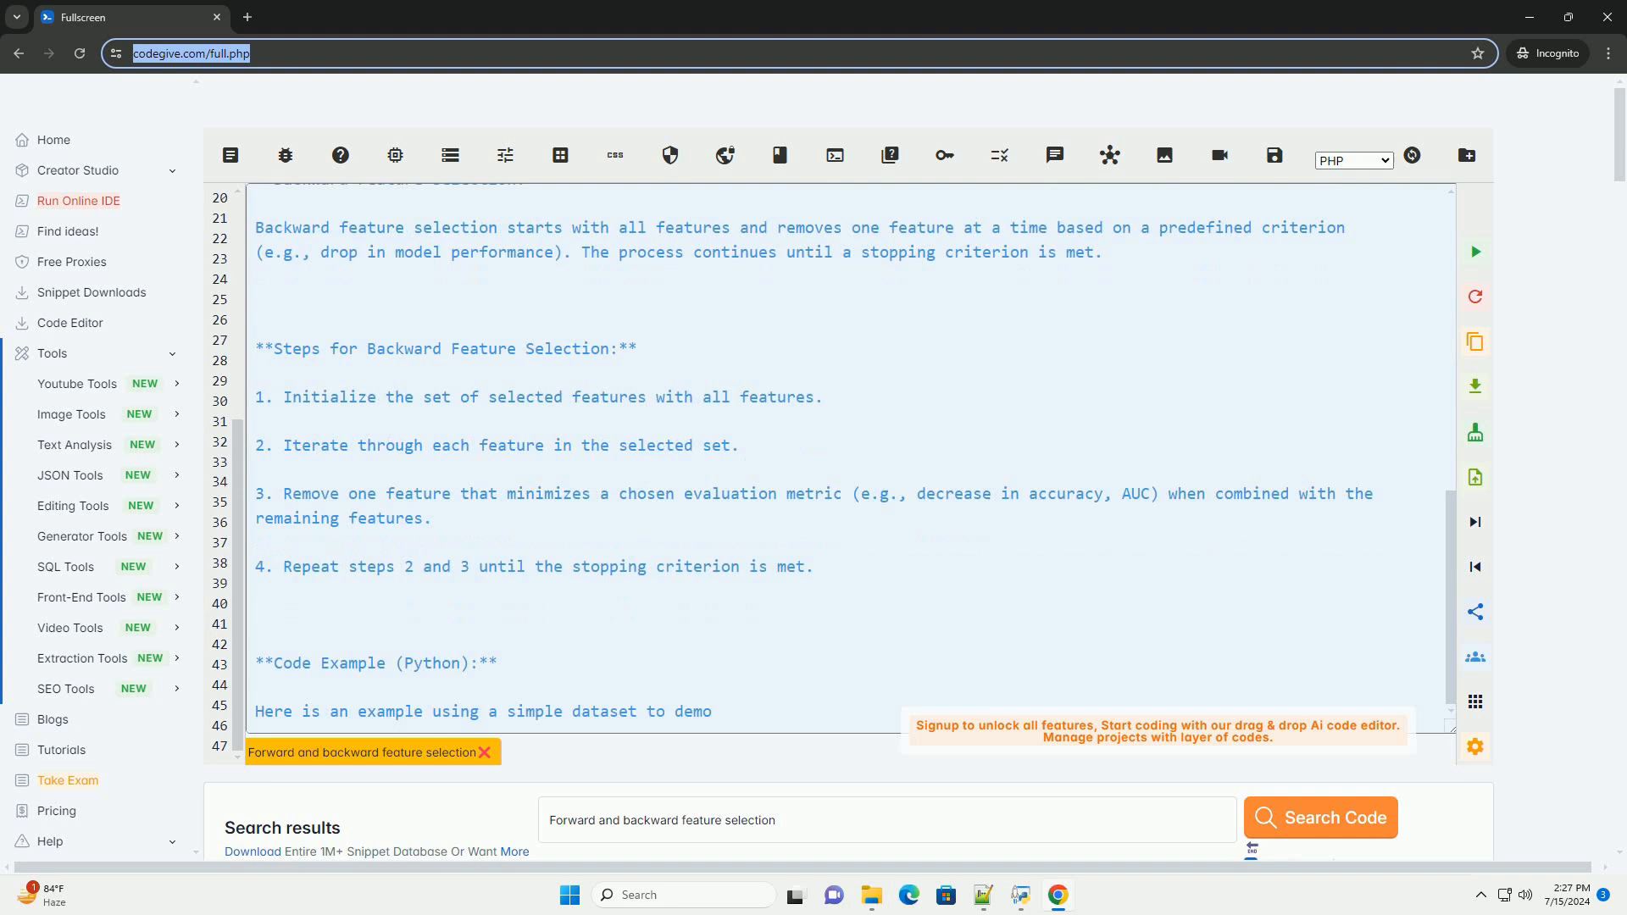
# - Enter the sklearn imports, load_iris data, and train_test_split with test_size=0.2 and random_state=42
pyautogui.scroll(-3)
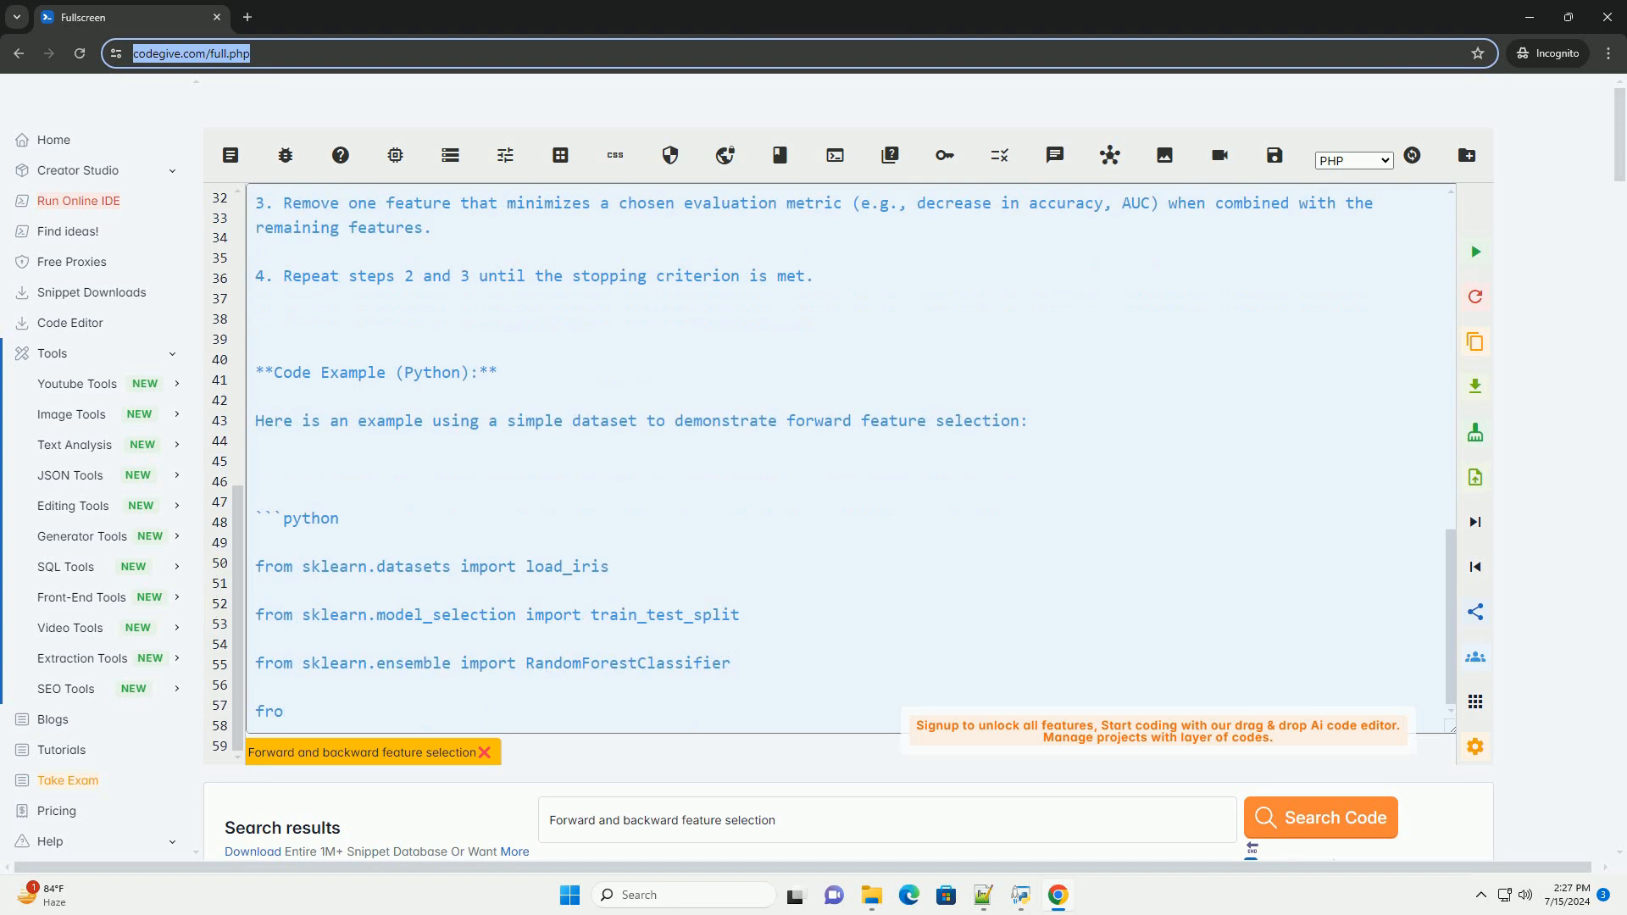
pyautogui.scroll(-3)
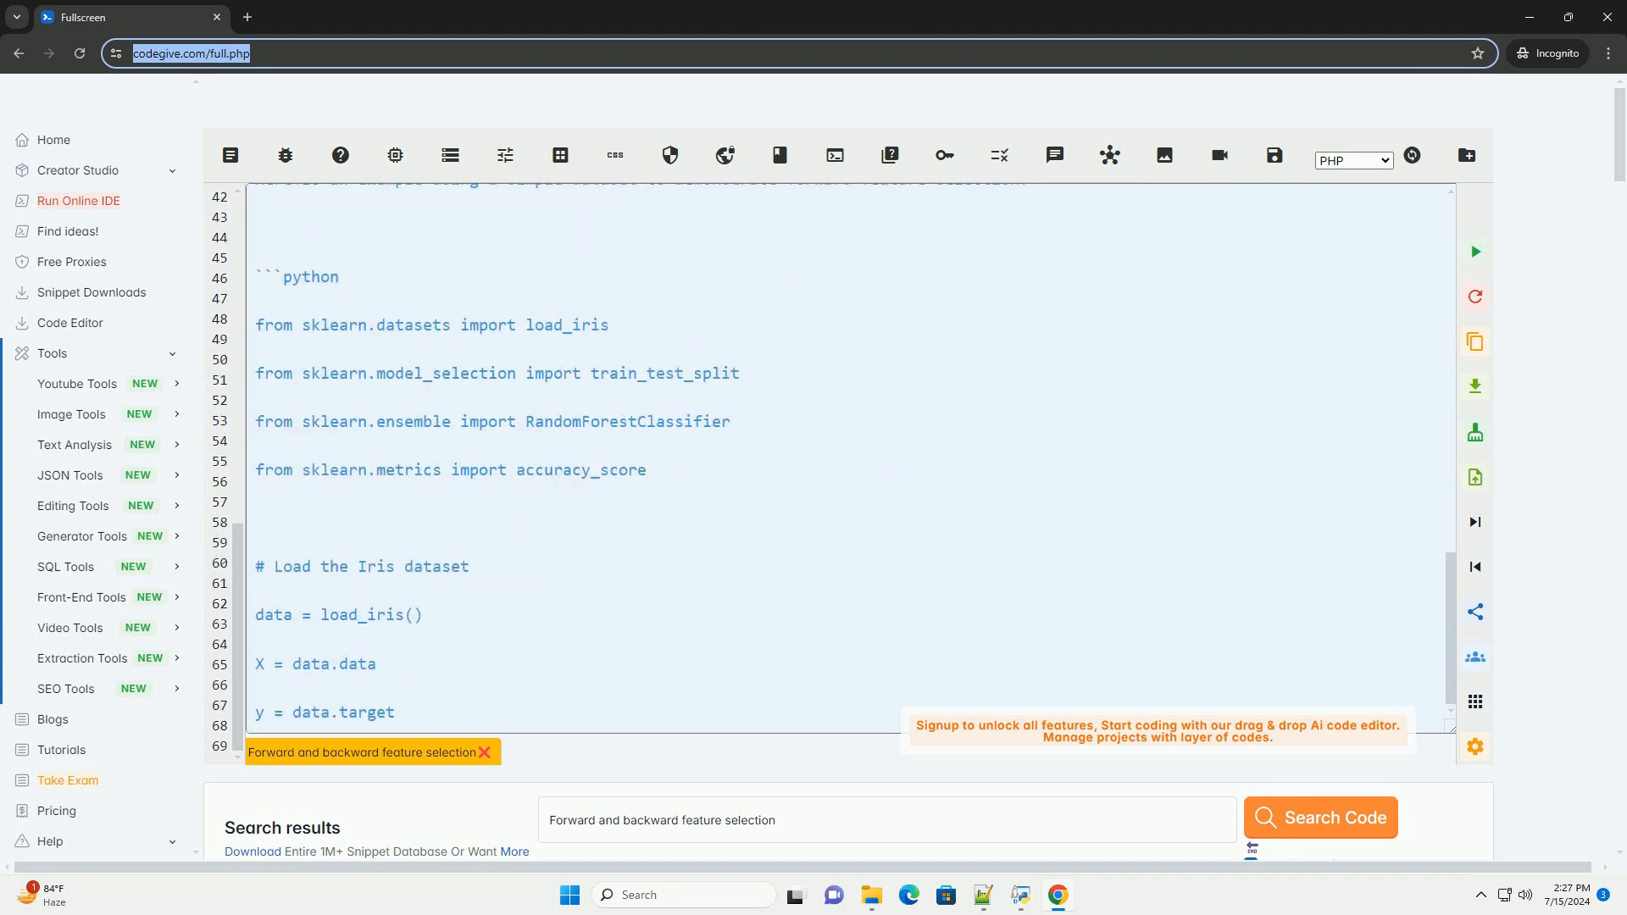
pyautogui.scroll(-3)
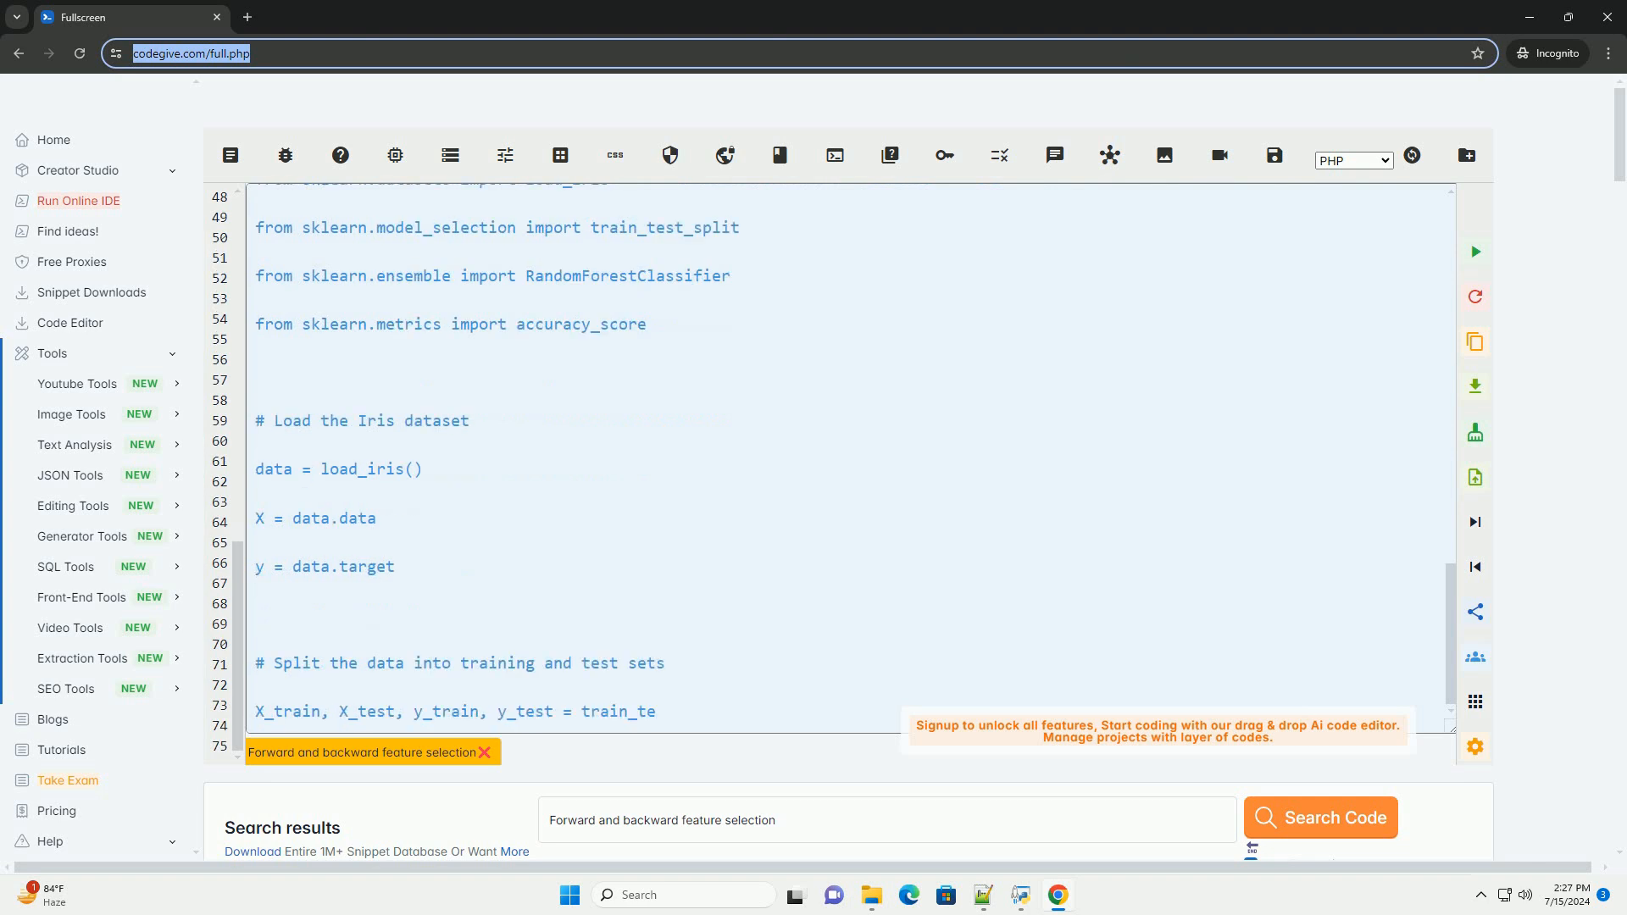
pyautogui.write('st_split(X, y, test_size=0.2, random_state=42)')
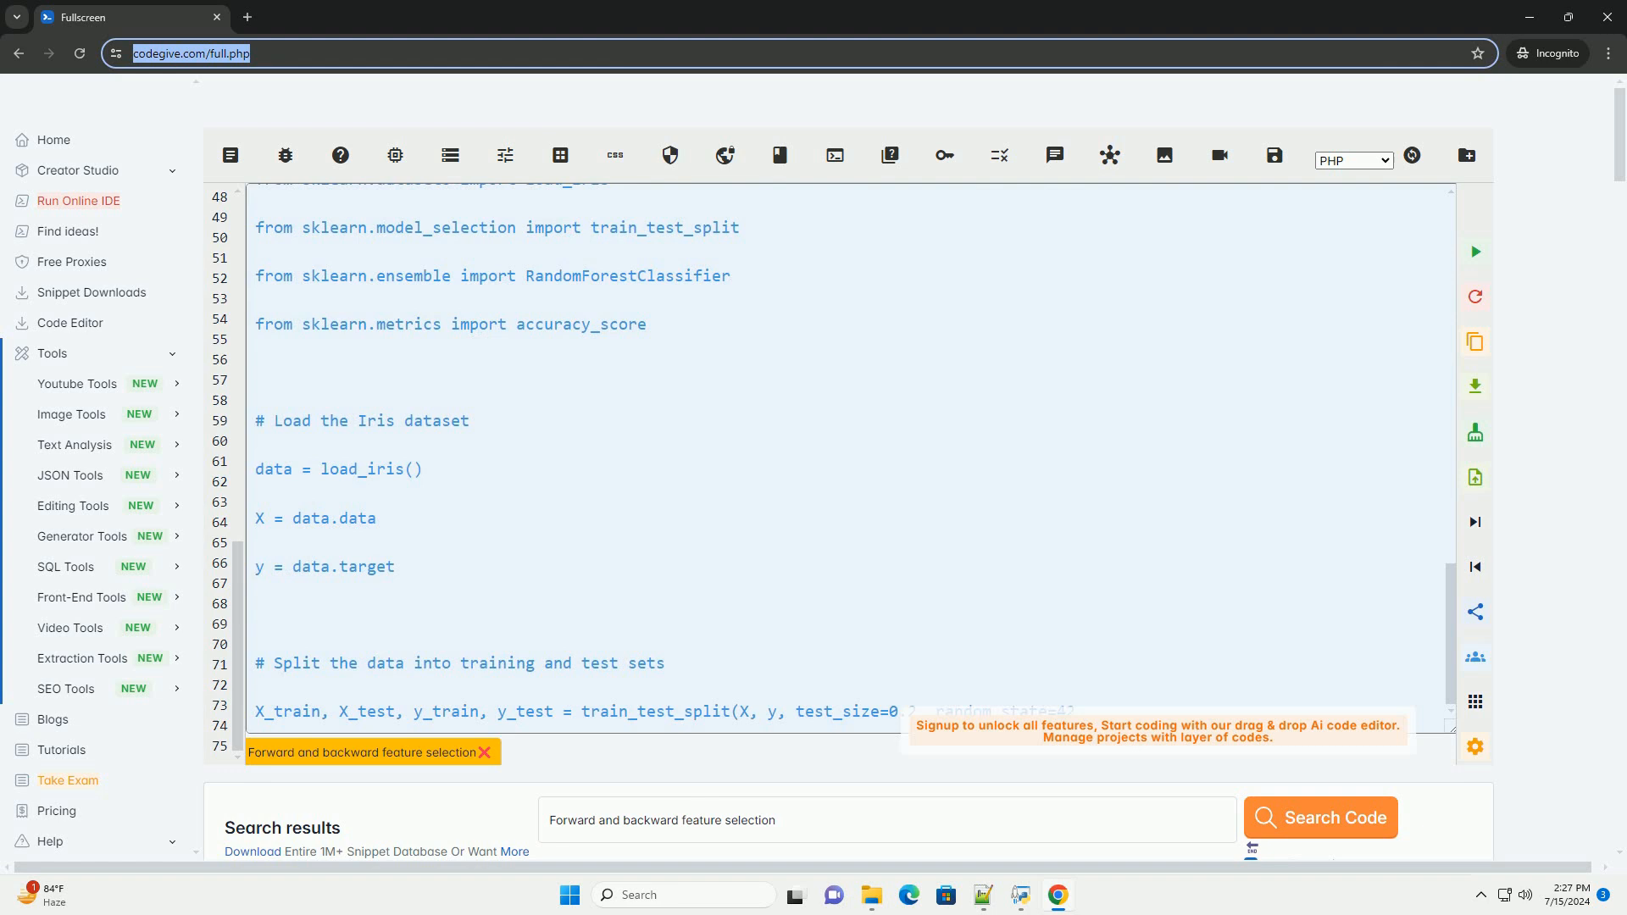
pyautogui.scroll(-3)
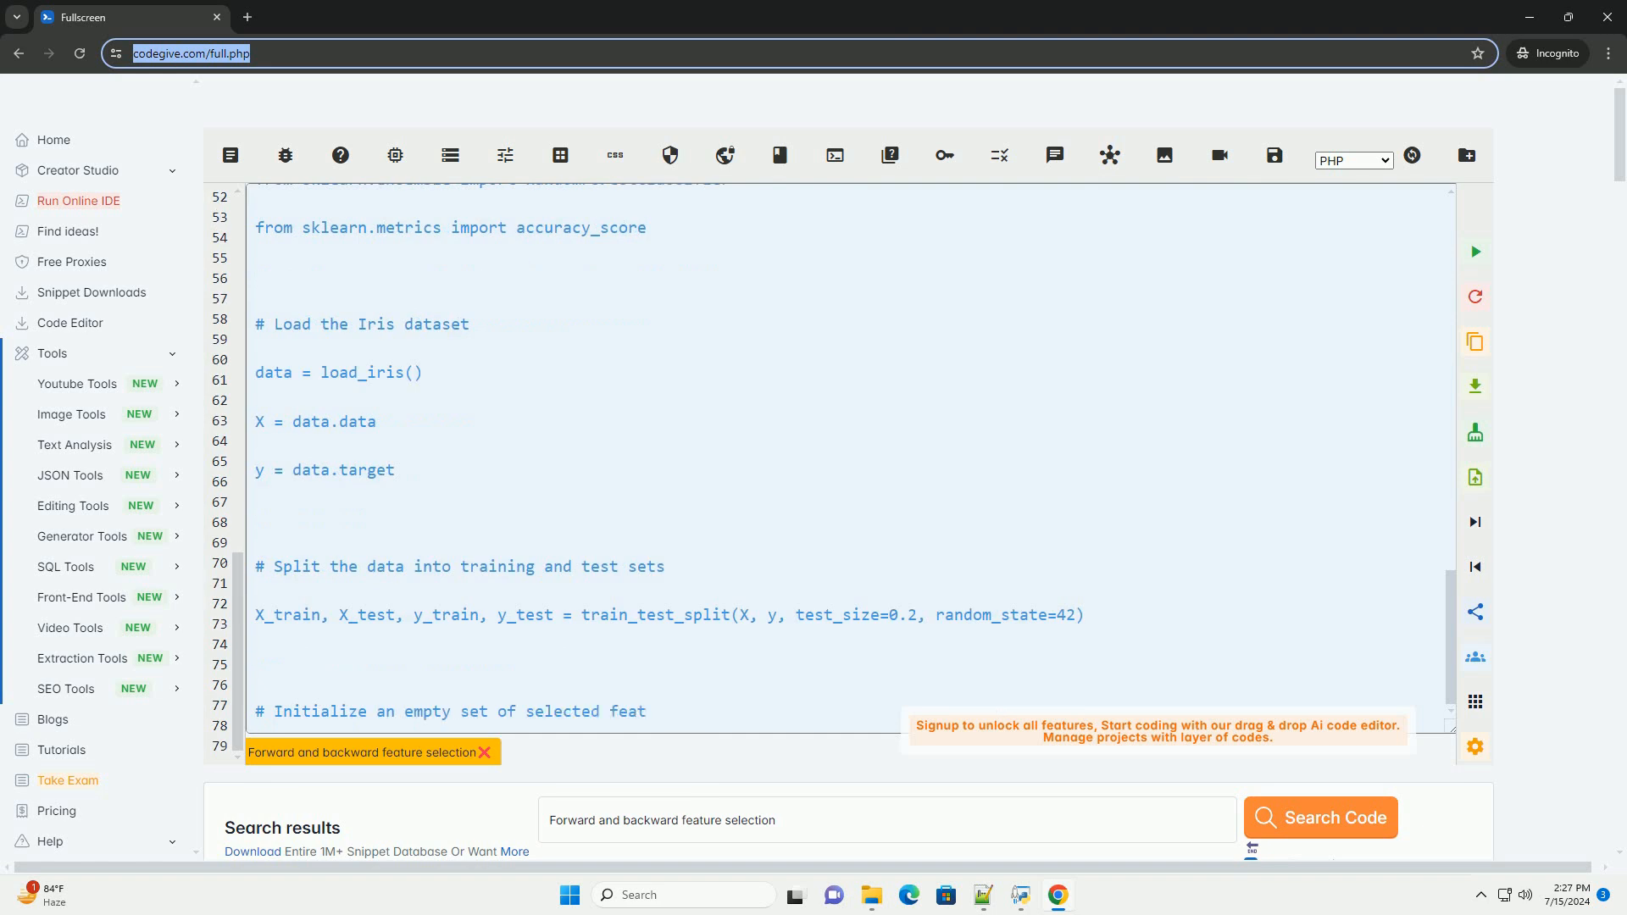